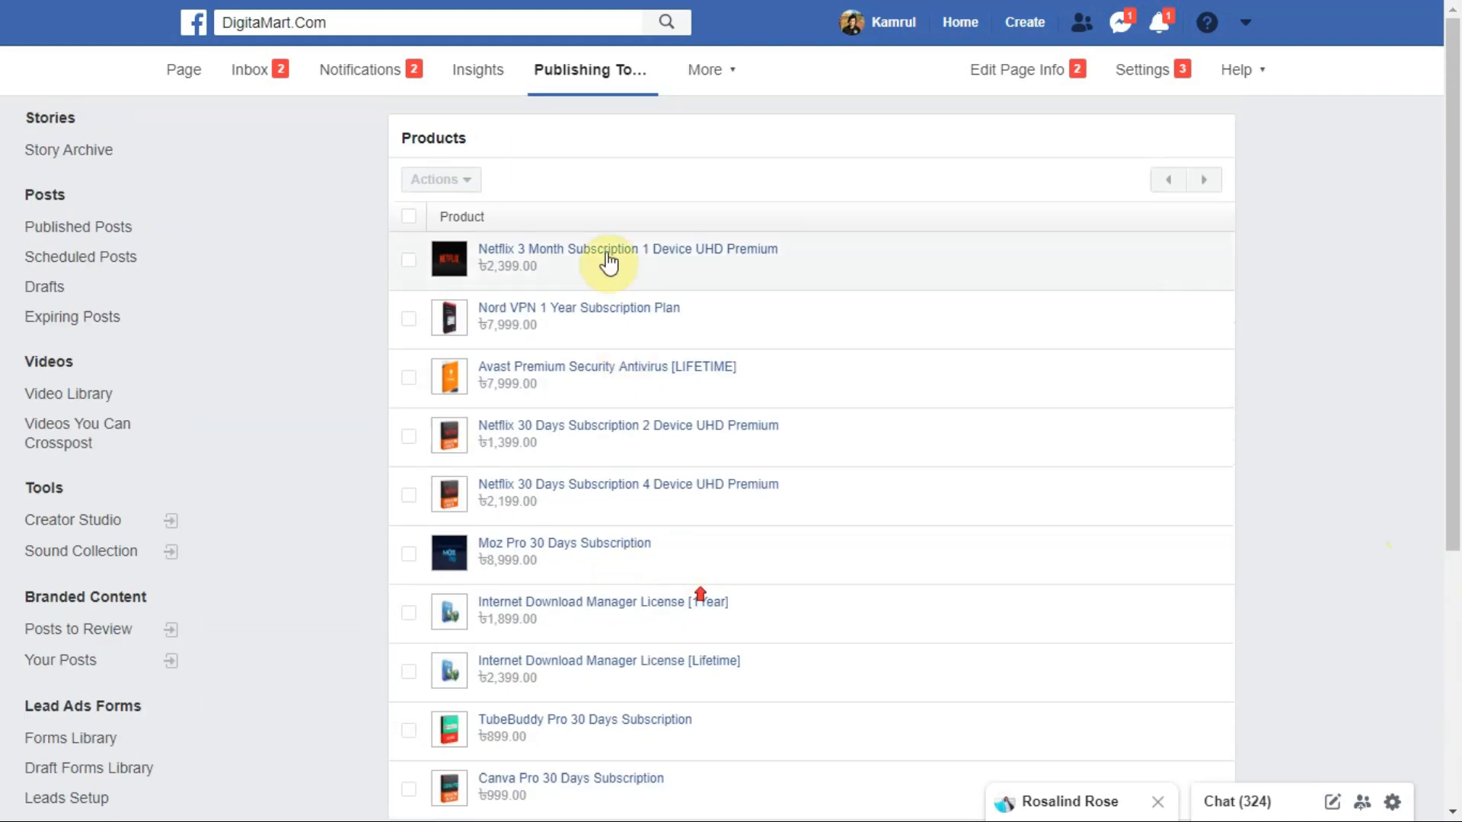
{"action": "mouse_move", "coordinate": [601, 685]}
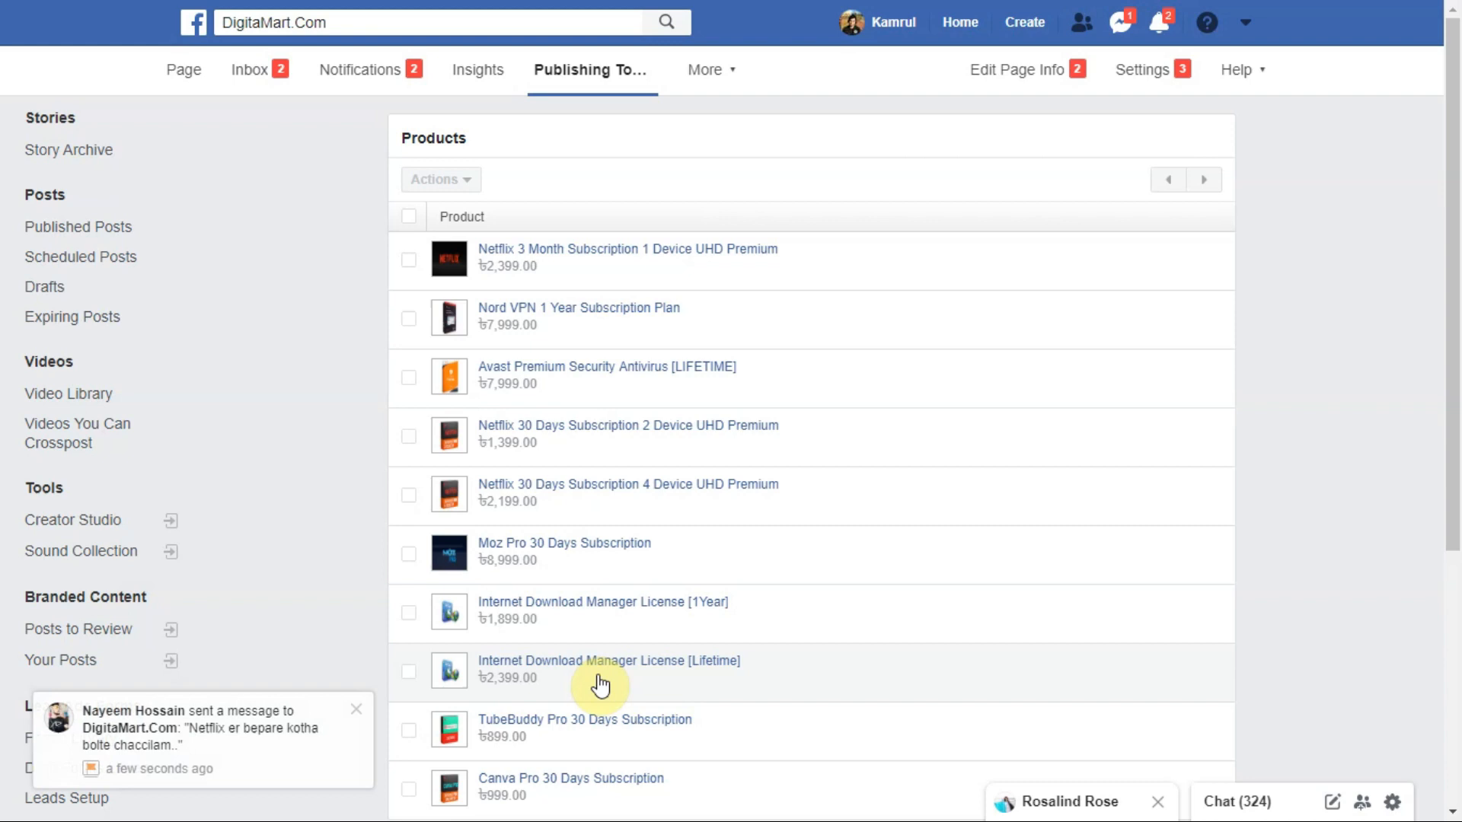
Step: Tick Netflix 3 Month Subscription and Nord VPN 1 Year Subscription Plan, then return to the page home
{"action": "left_click", "coordinate": [408, 259]}
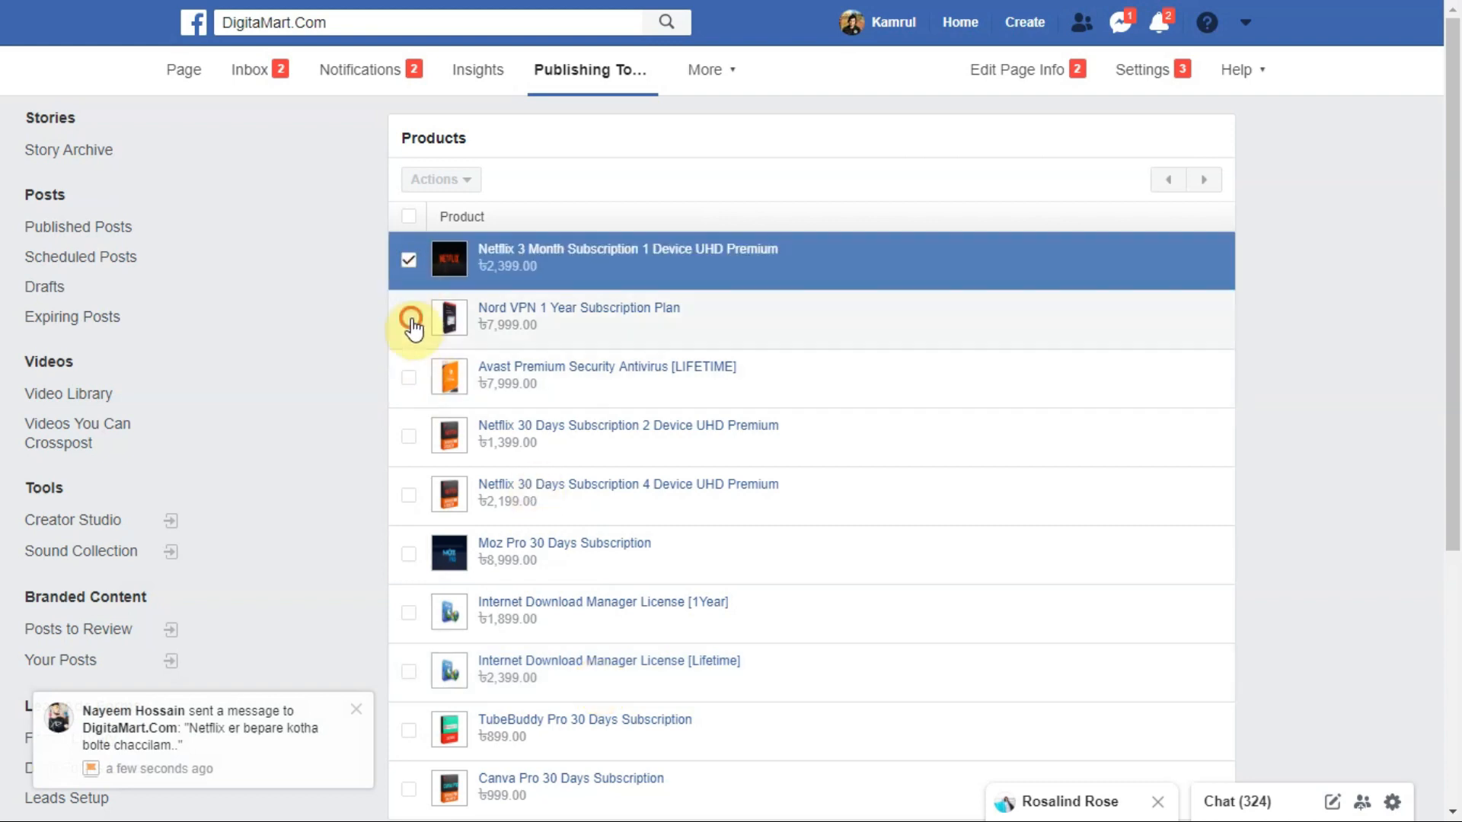
{"action": "left_click", "coordinate": [408, 318]}
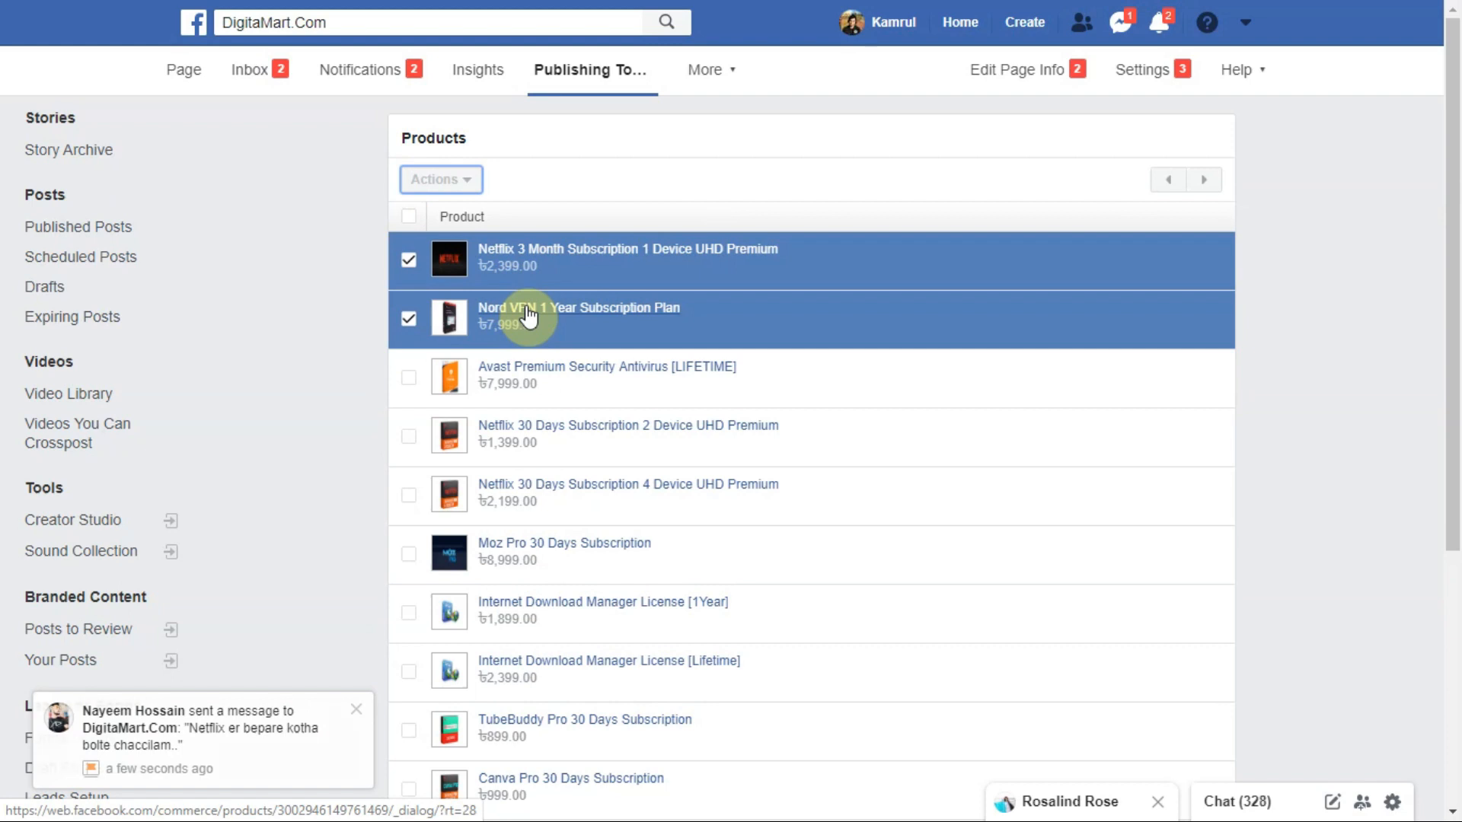
{"action": "left_click", "coordinate": [355, 708]}
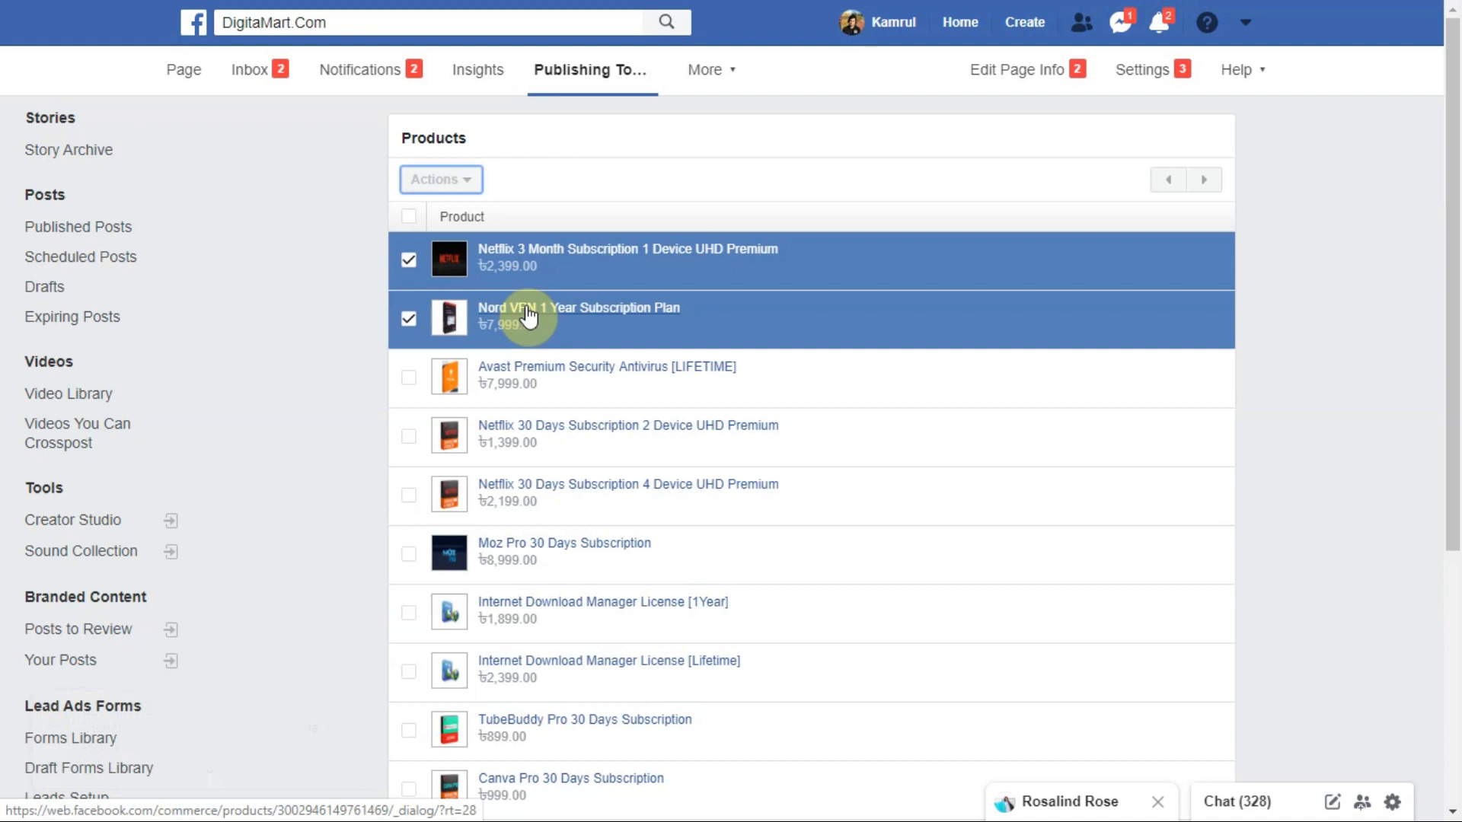
{"action": "left_click", "coordinate": [205, 68]}
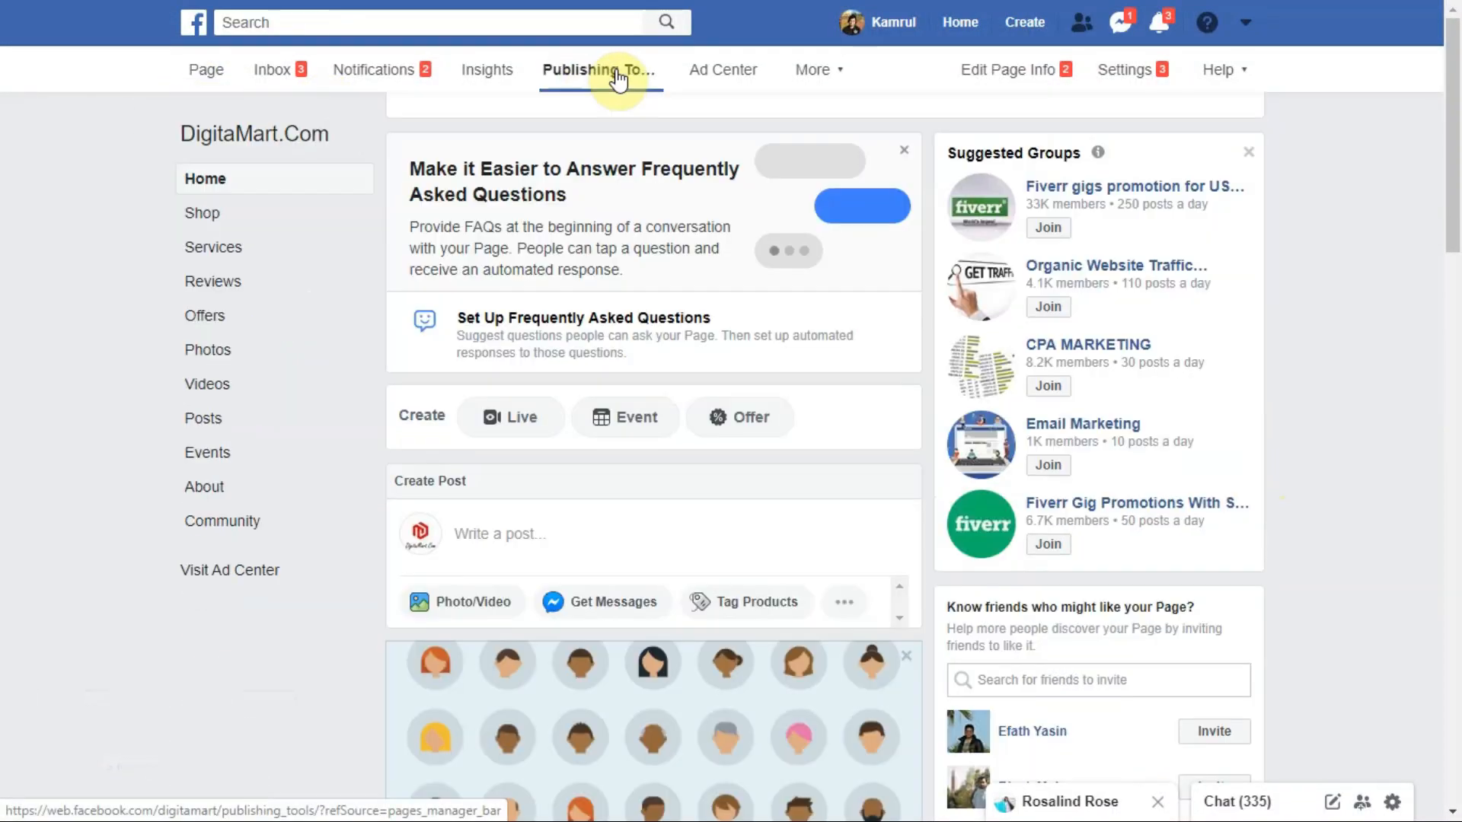
Step: From Publishing Tools, reach Shop in the sidebar and view the DigitaMart.Com storefront
{"action": "left_click", "coordinate": [600, 69]}
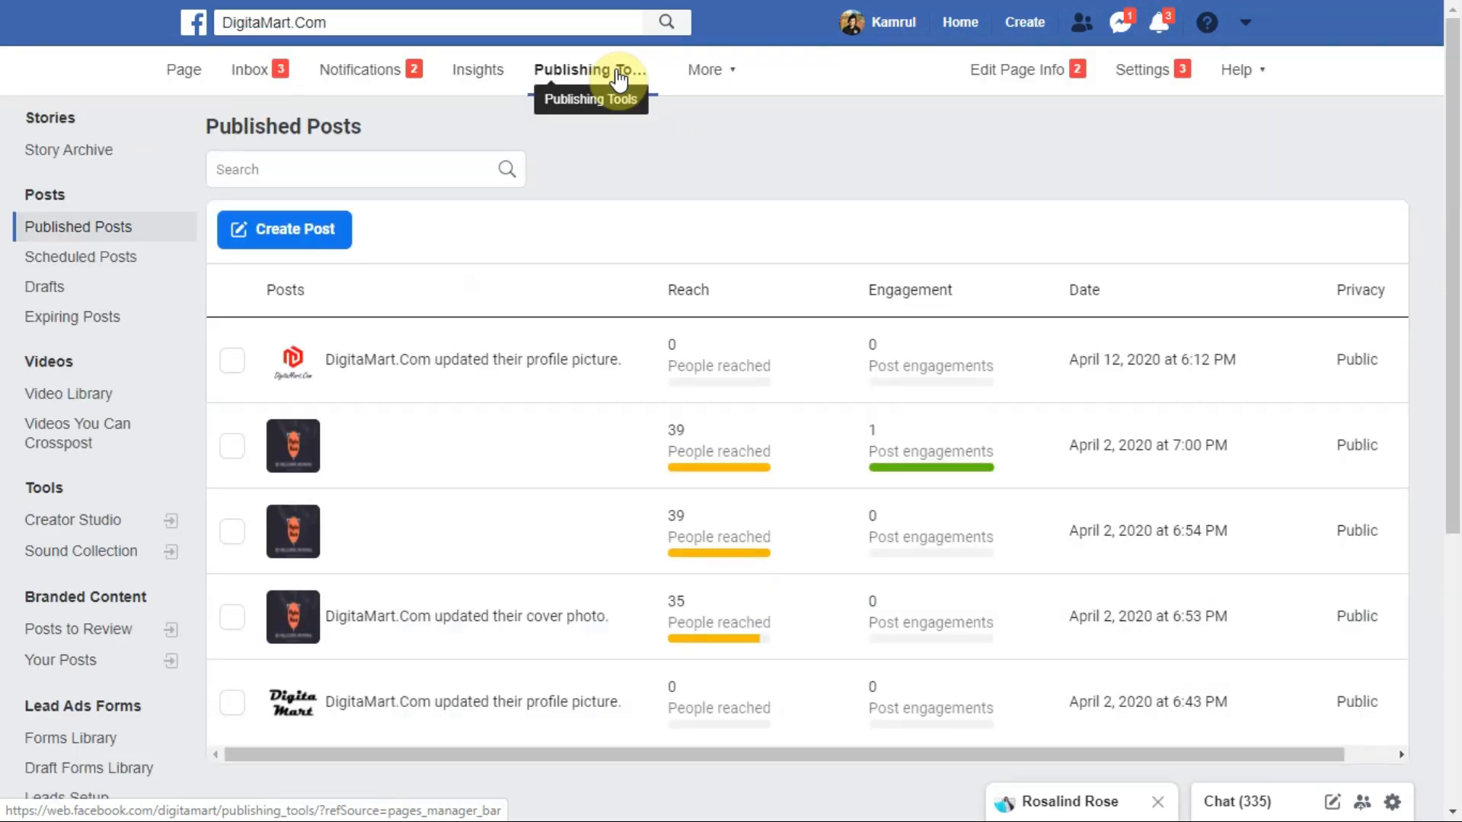
{"action": "scroll", "scroll_direction": "down", "scroll_amount": 3}
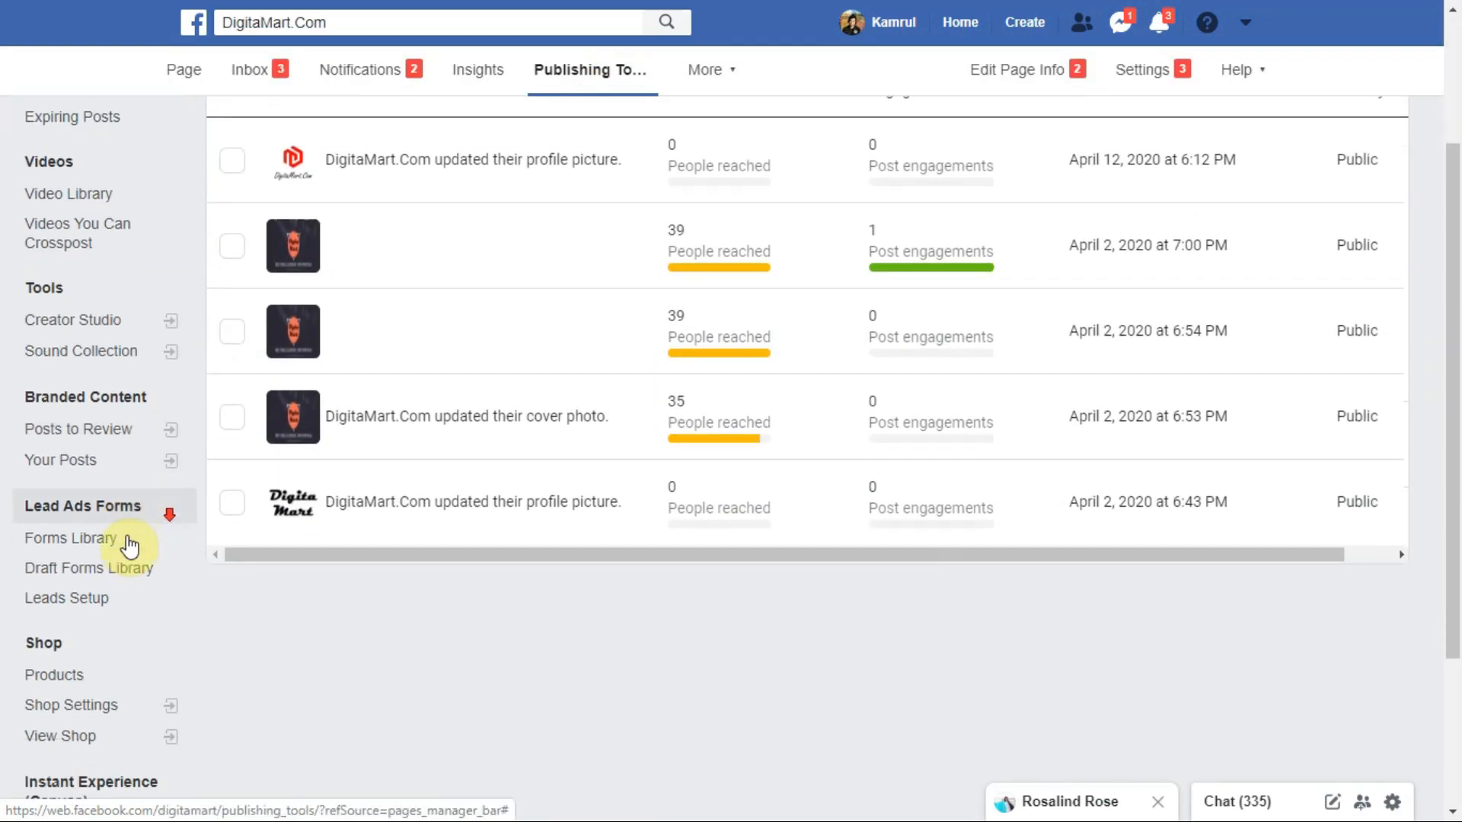
{"action": "scroll", "scroll_direction": "down", "scroll_amount": 3}
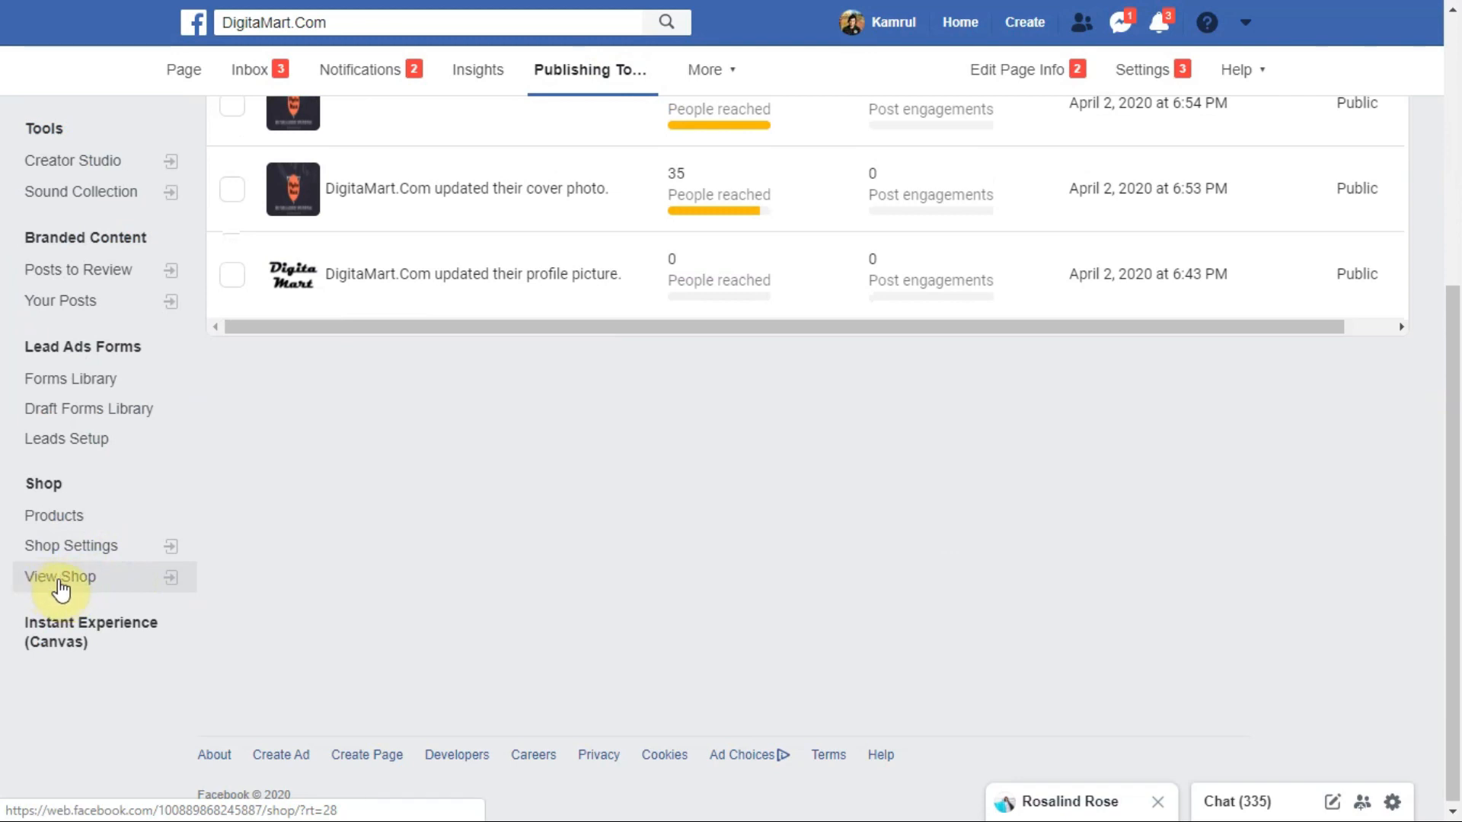
{"action": "left_click", "coordinate": [61, 576]}
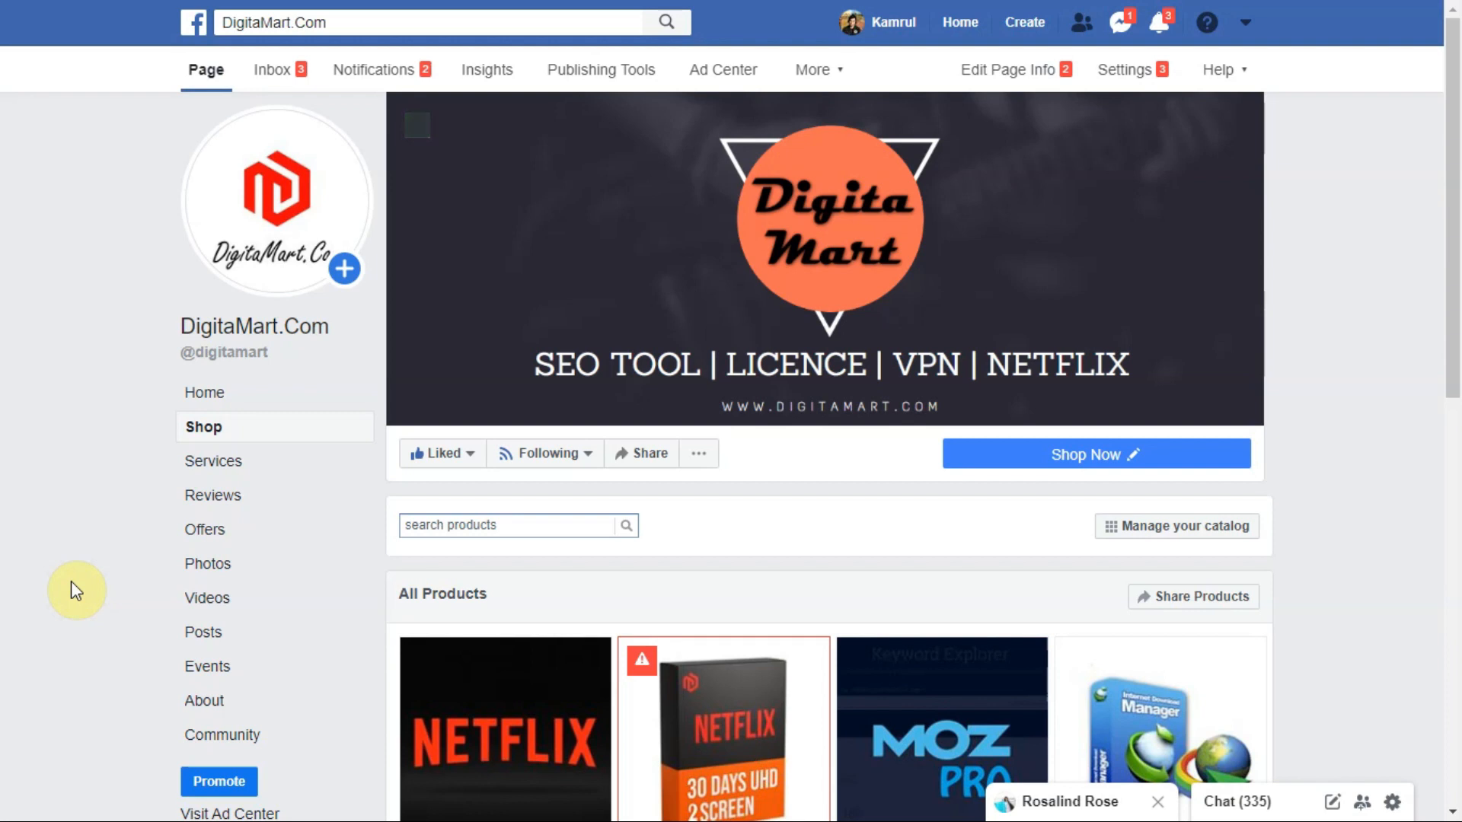
{"action": "scroll", "scroll_direction": "down", "scroll_amount": 3}
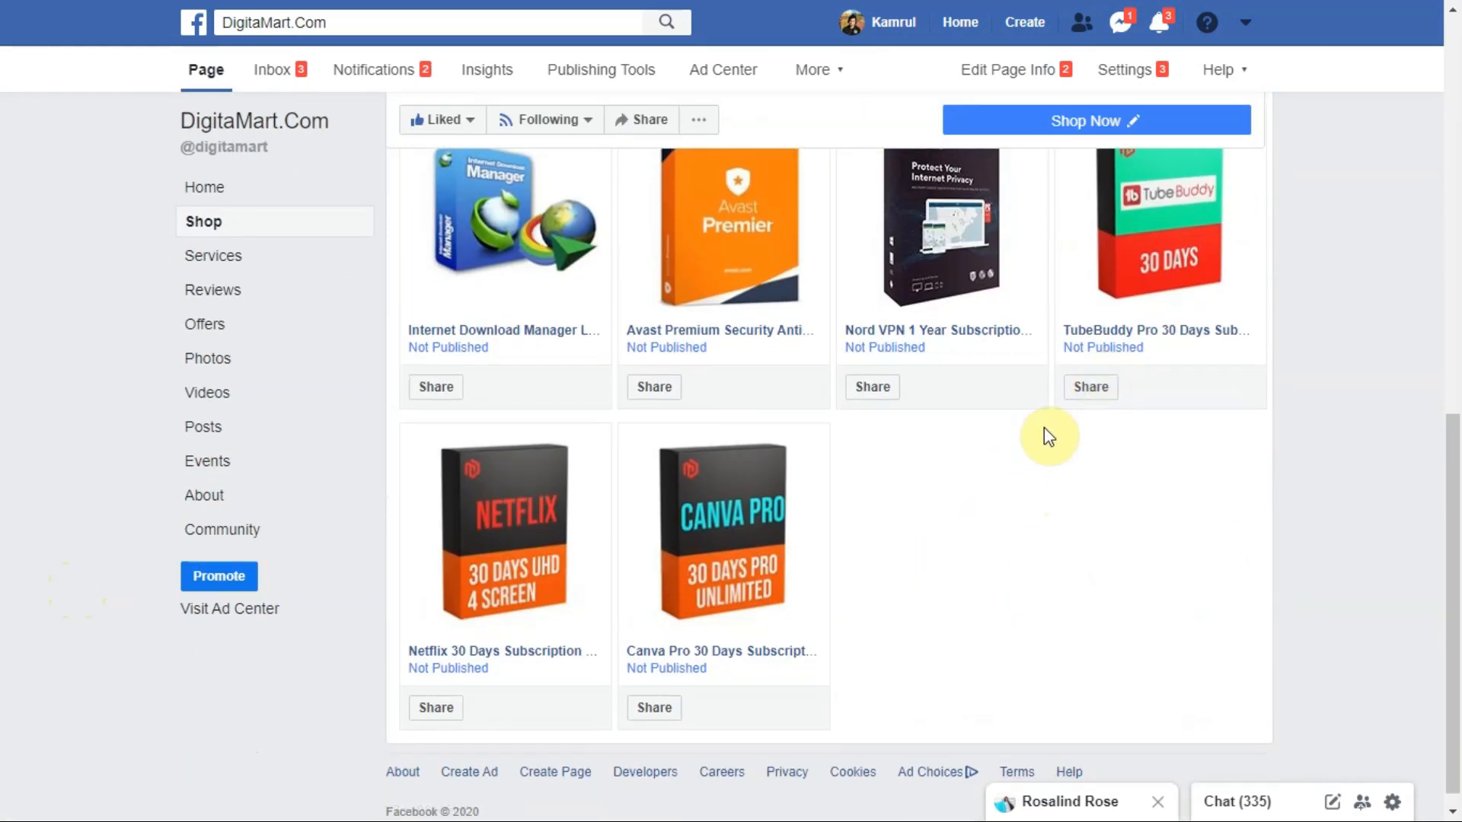
{"action": "mouse_move", "coordinate": [1021, 399]}
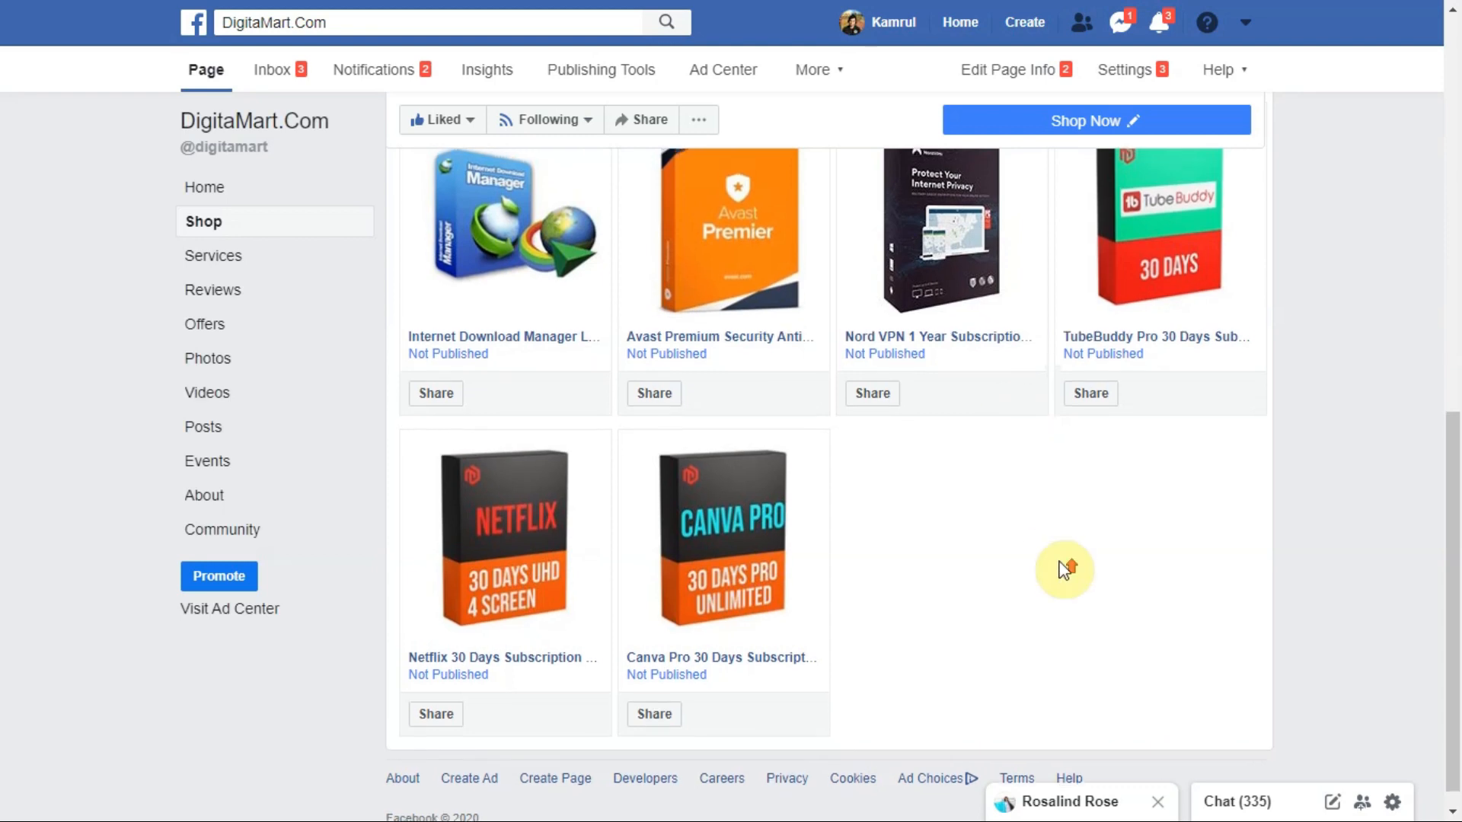
{"action": "scroll", "scroll_direction": "up", "scroll_amount": 3}
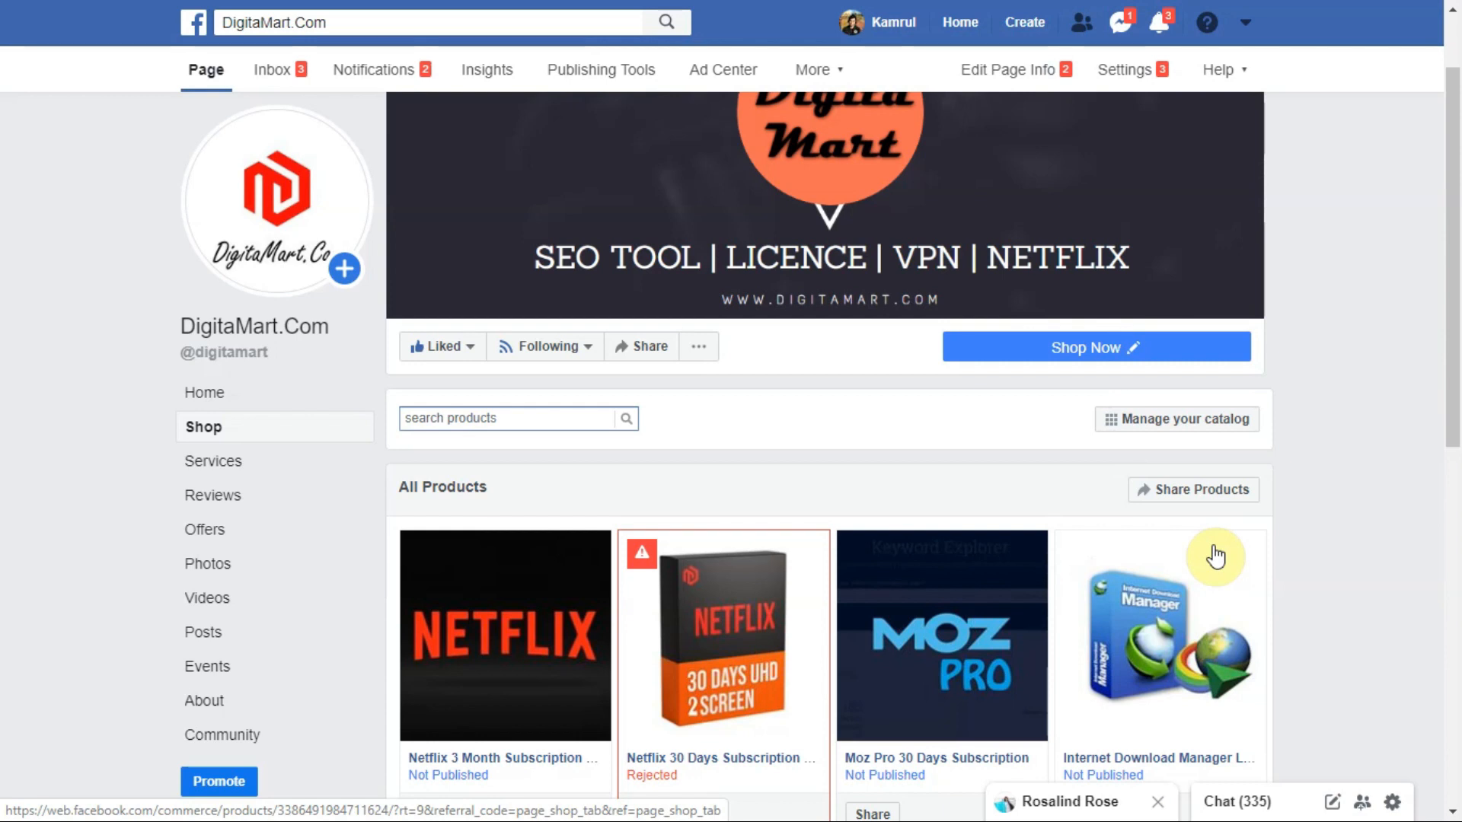
{"action": "scroll", "scroll_direction": "up", "scroll_amount": 3}
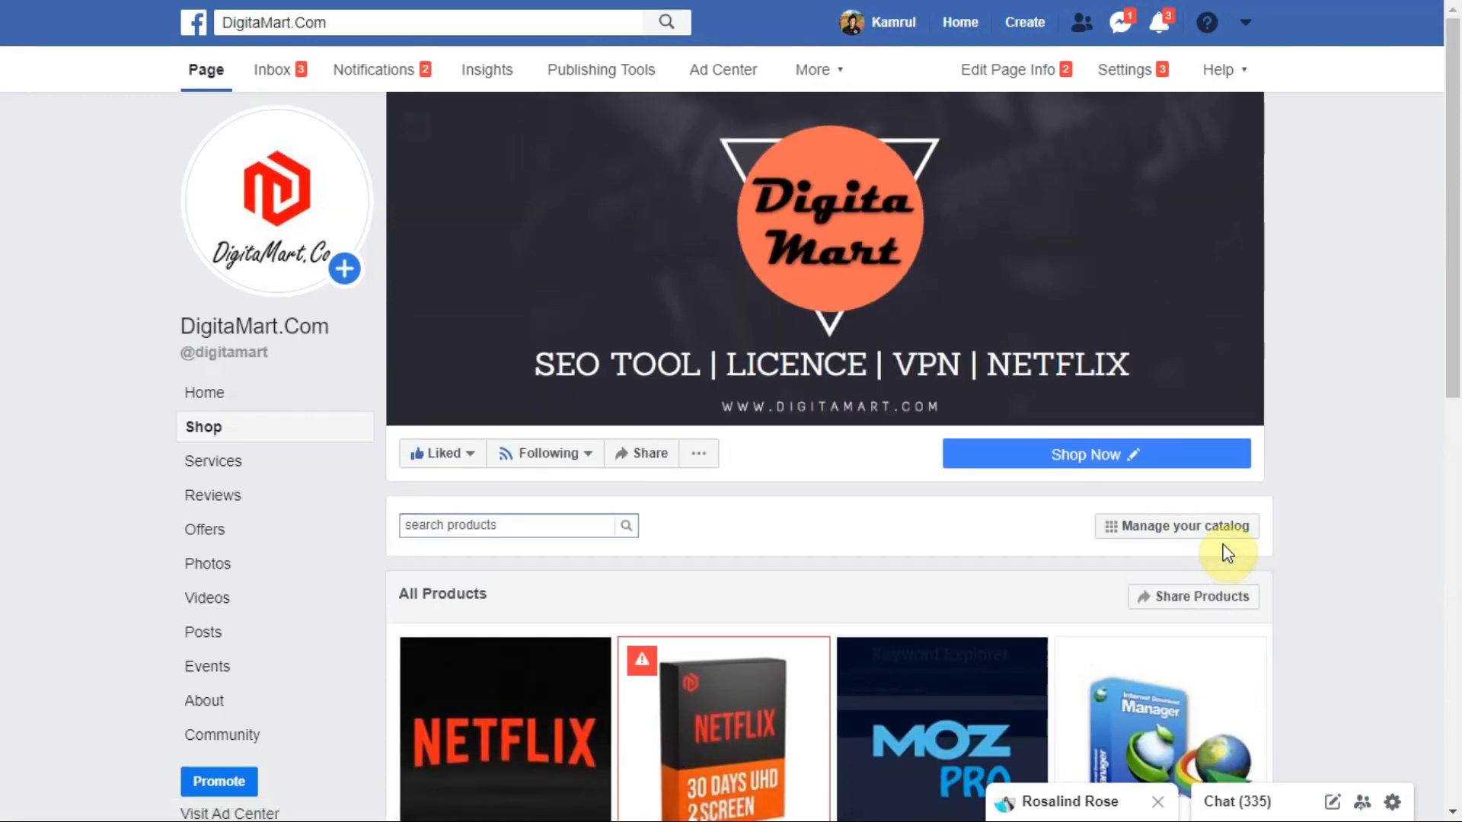
{"action": "mouse_move", "coordinate": [1345, 568]}
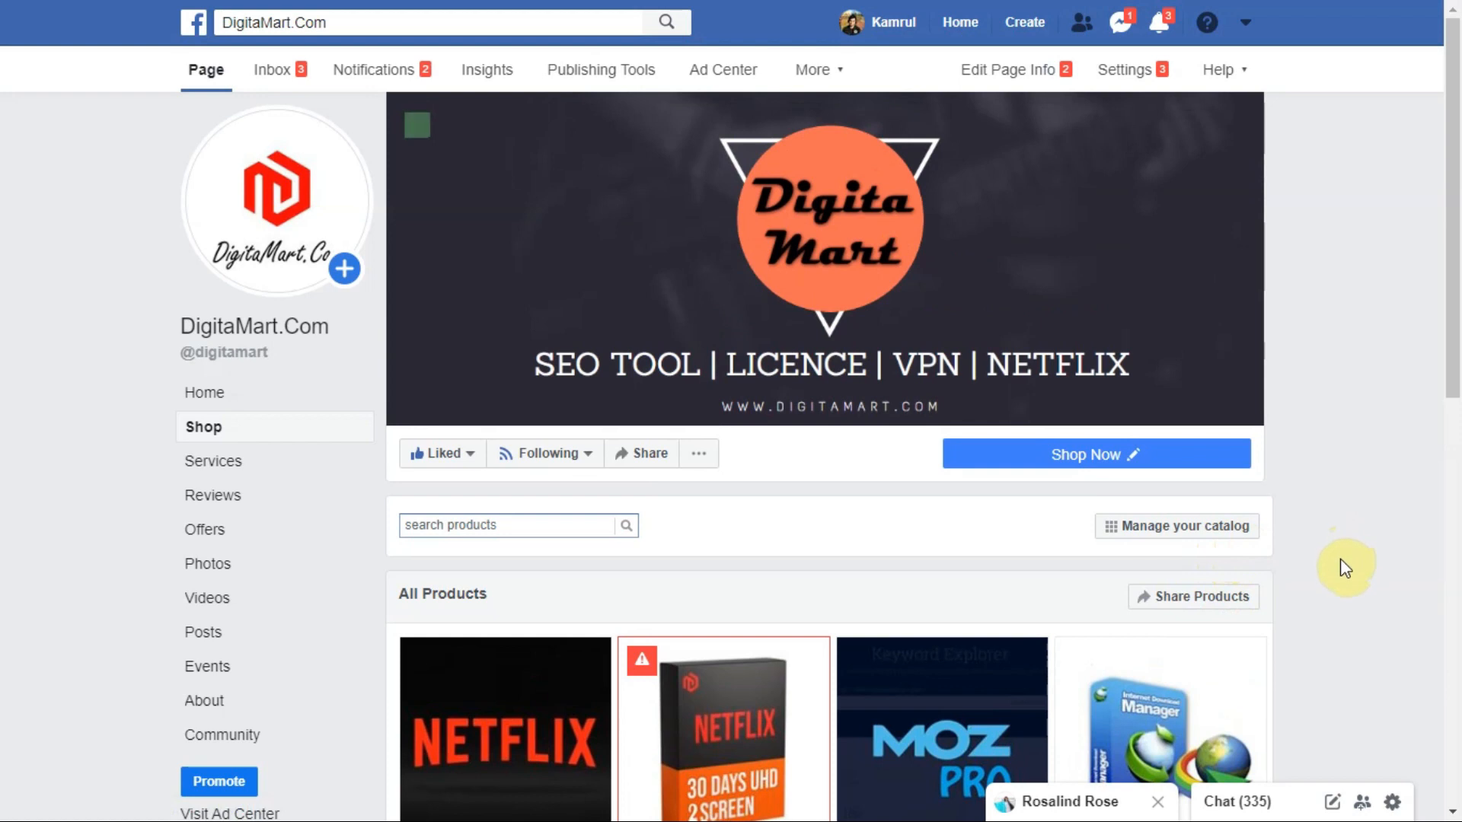
{"action": "mouse_move", "coordinate": [1351, 570]}
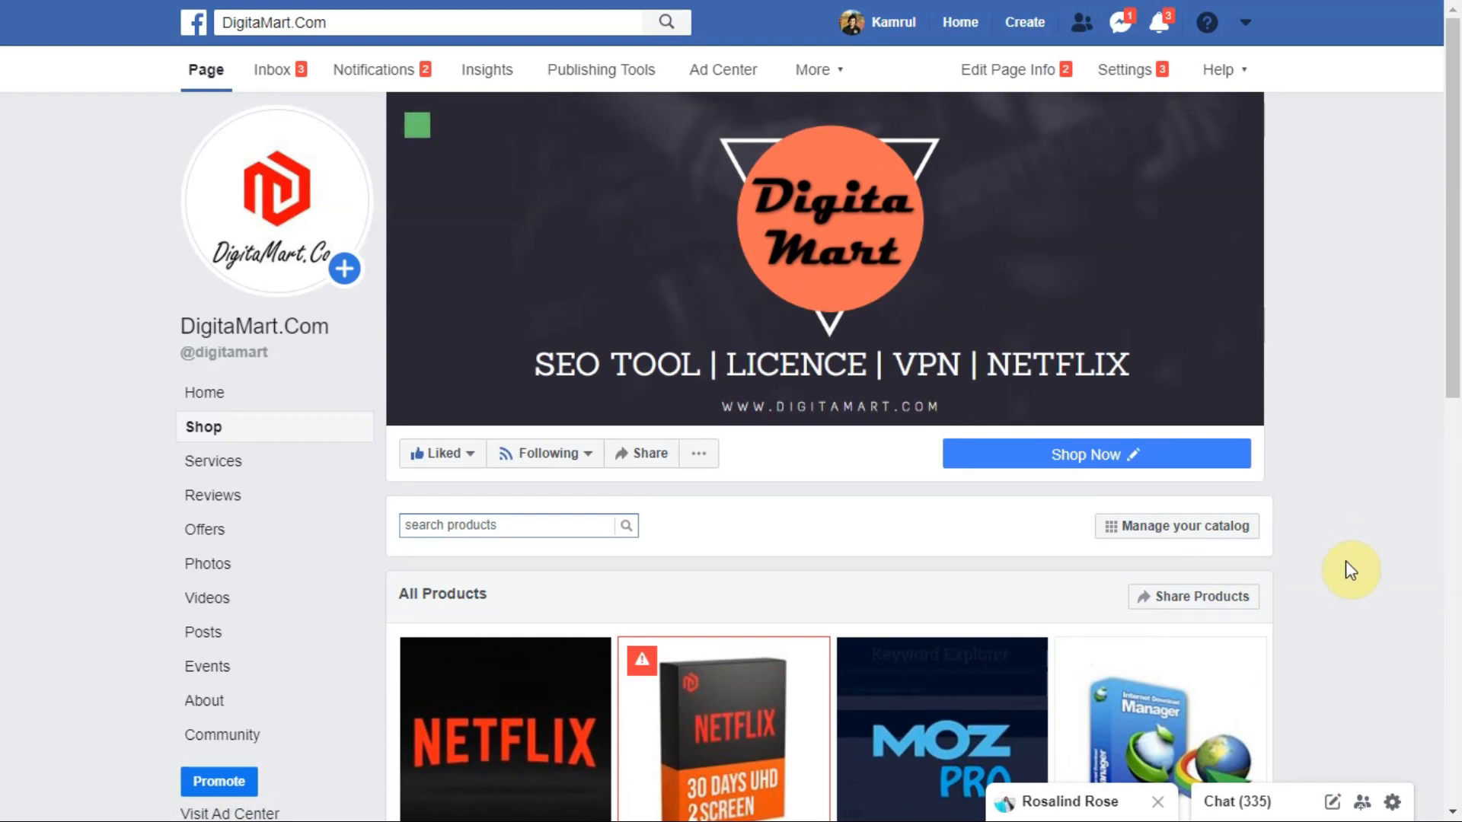
{"action": "scroll", "scroll_direction": "down", "scroll_amount": 3}
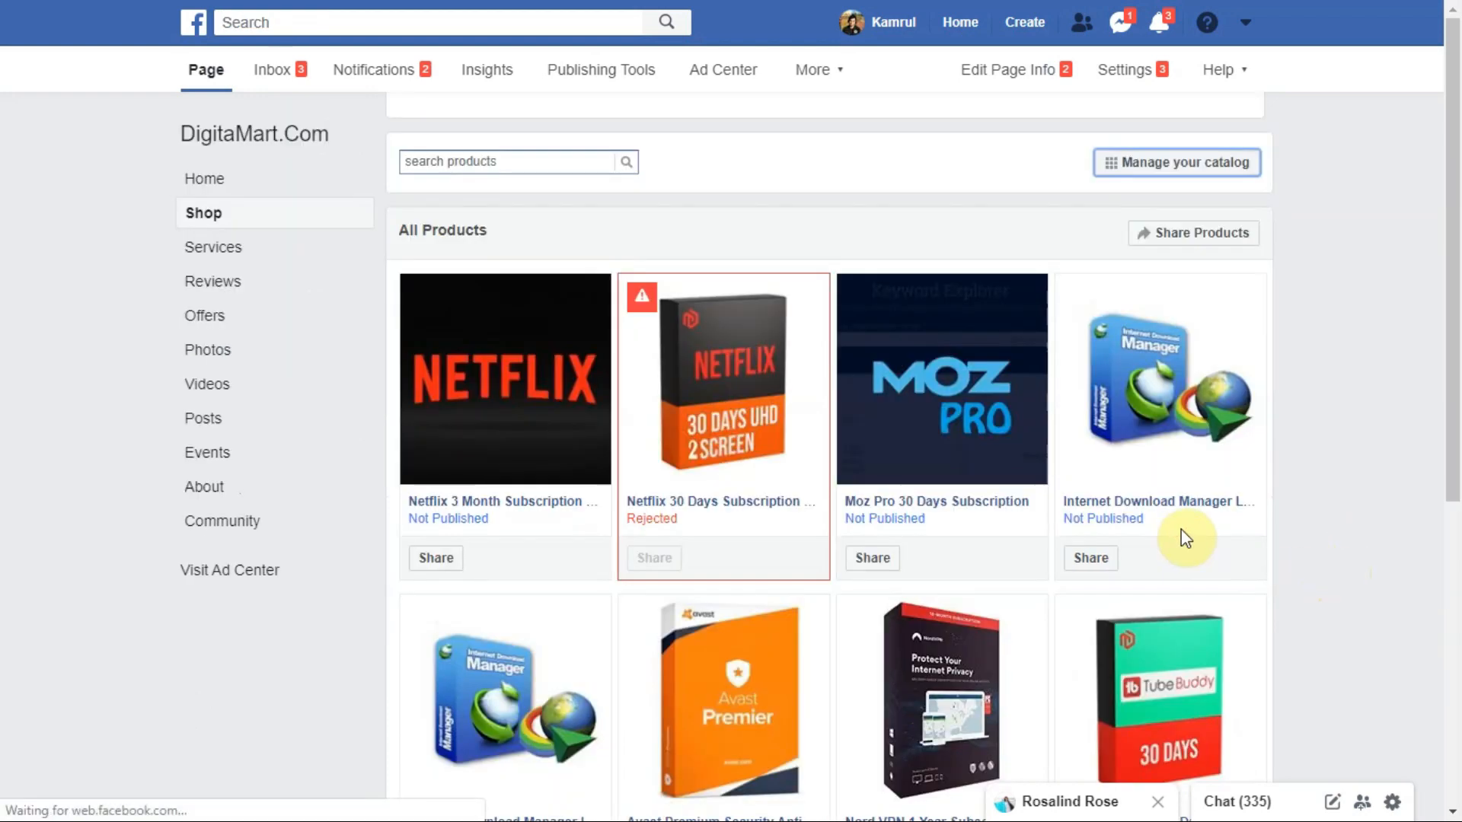
Step: Manage the shop's catalog, landing on Catalog Manager's Products list of 10 products
{"action": "left_click", "coordinate": [1177, 163]}
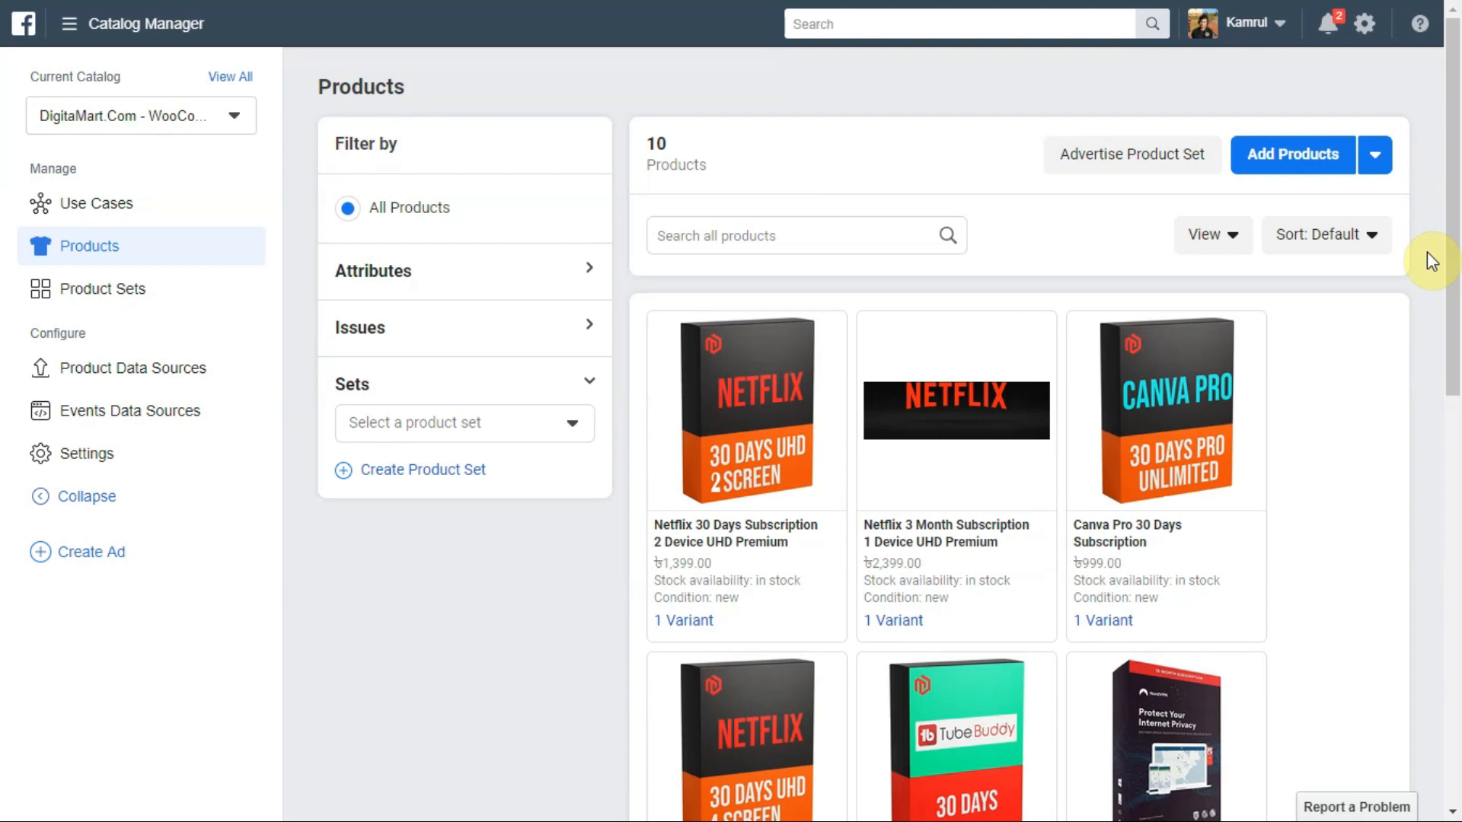
{"action": "mouse_move", "coordinate": [1160, 558]}
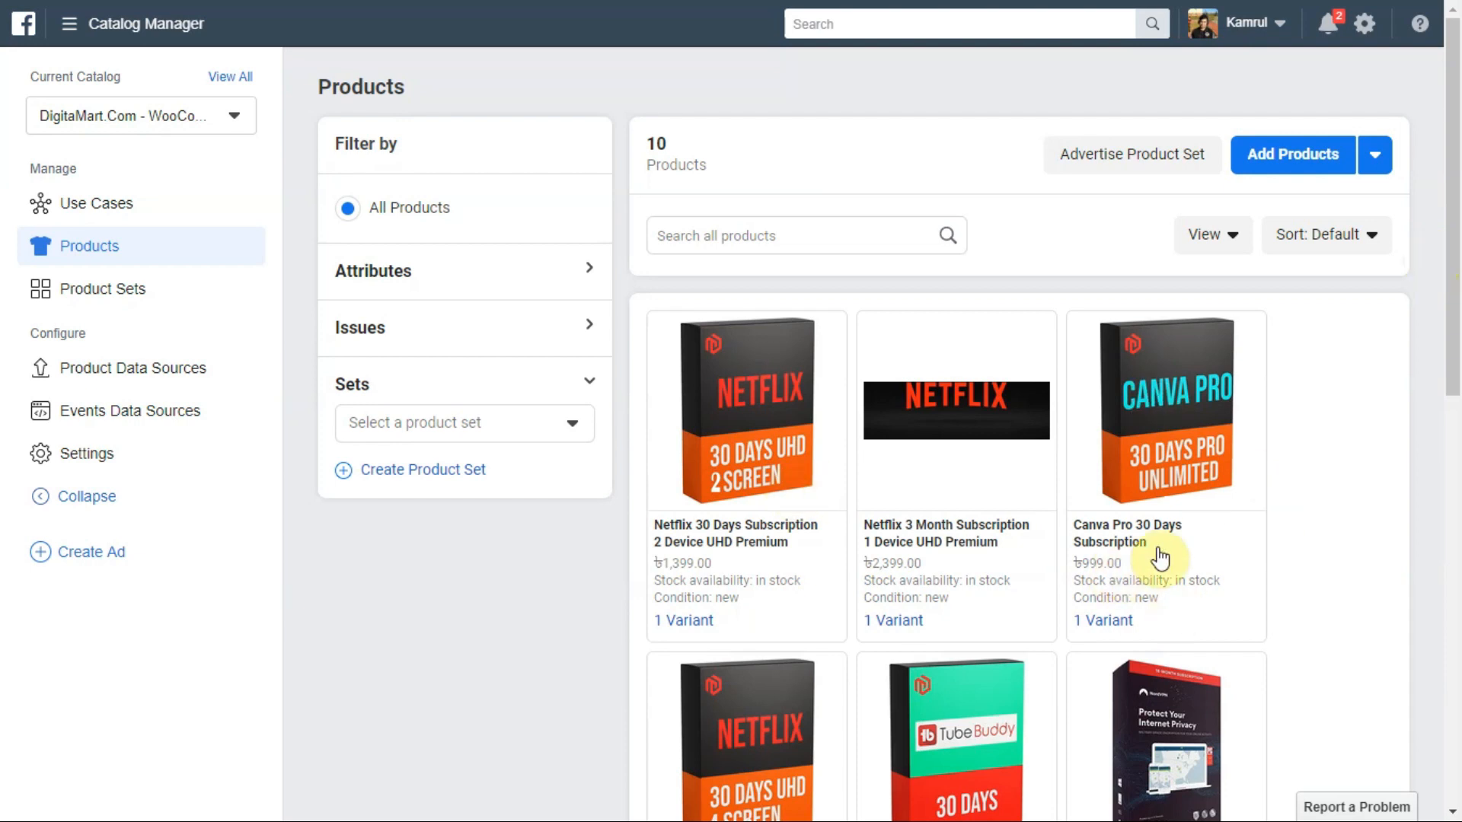
{"action": "mouse_move", "coordinate": [1288, 558]}
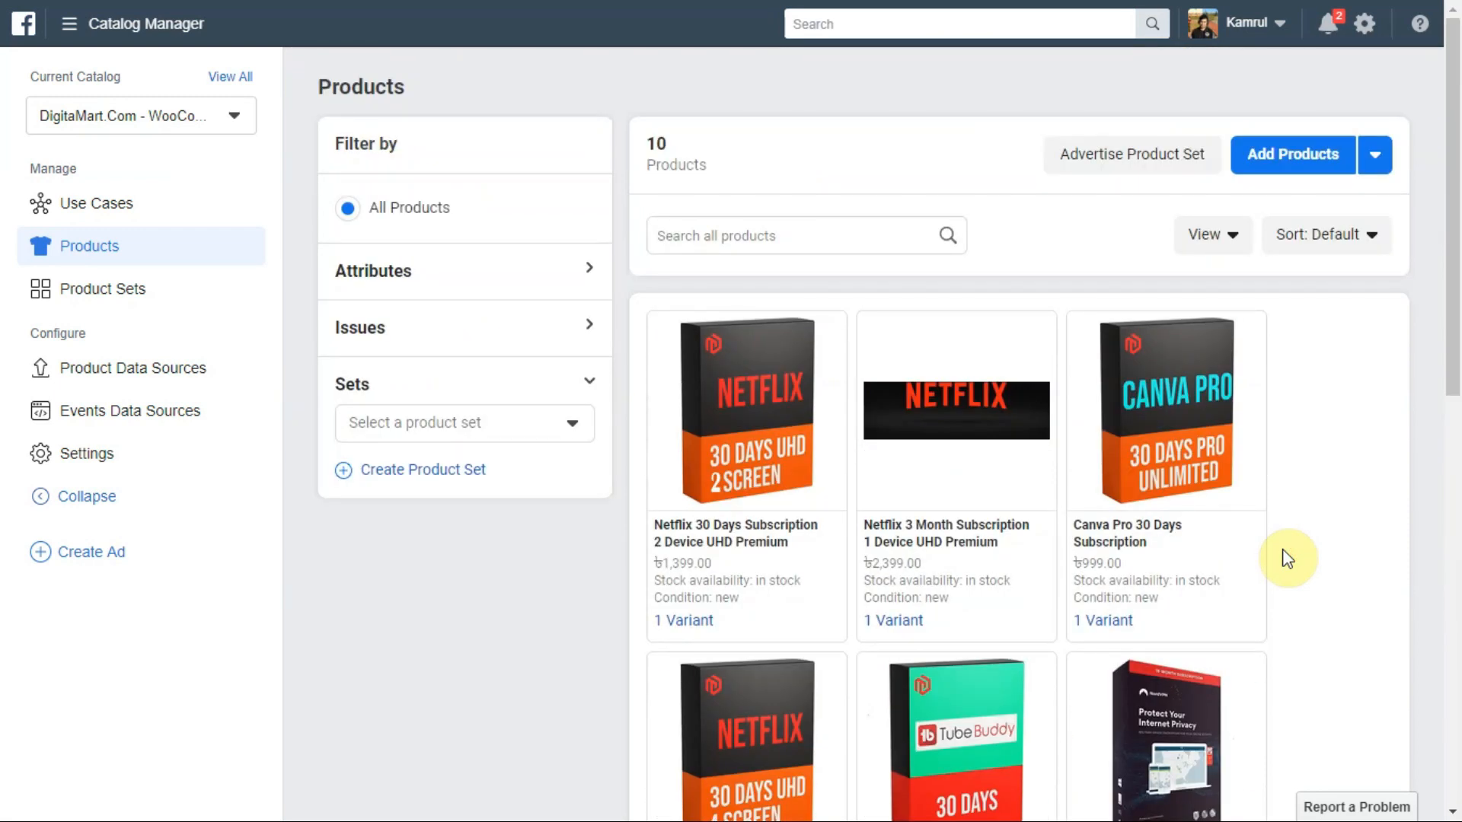
{"action": "mouse_move", "coordinate": [717, 536]}
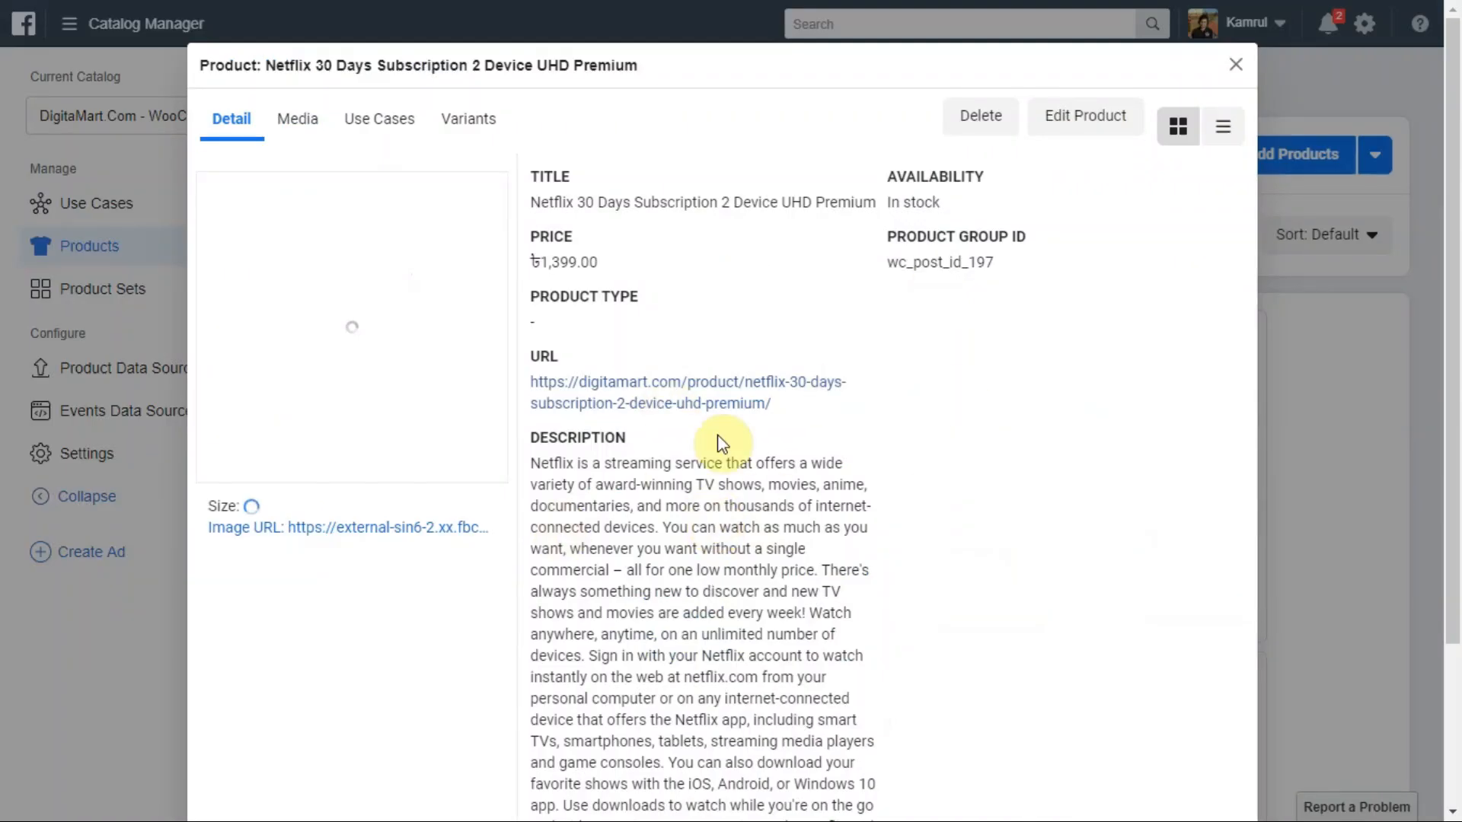
{"action": "mouse_move", "coordinate": [699, 523]}
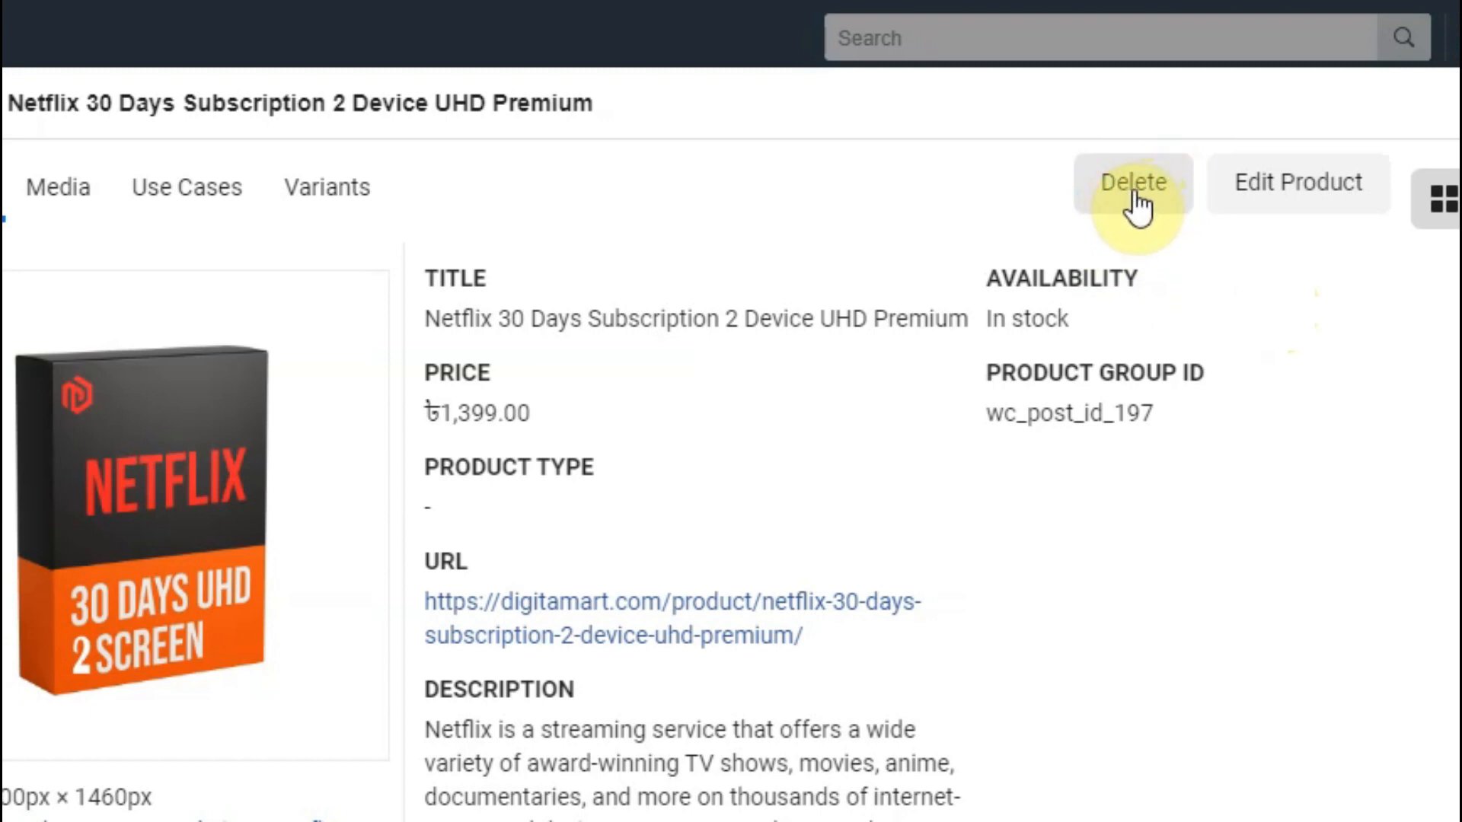
{"action": "mouse_move", "coordinate": [1156, 554]}
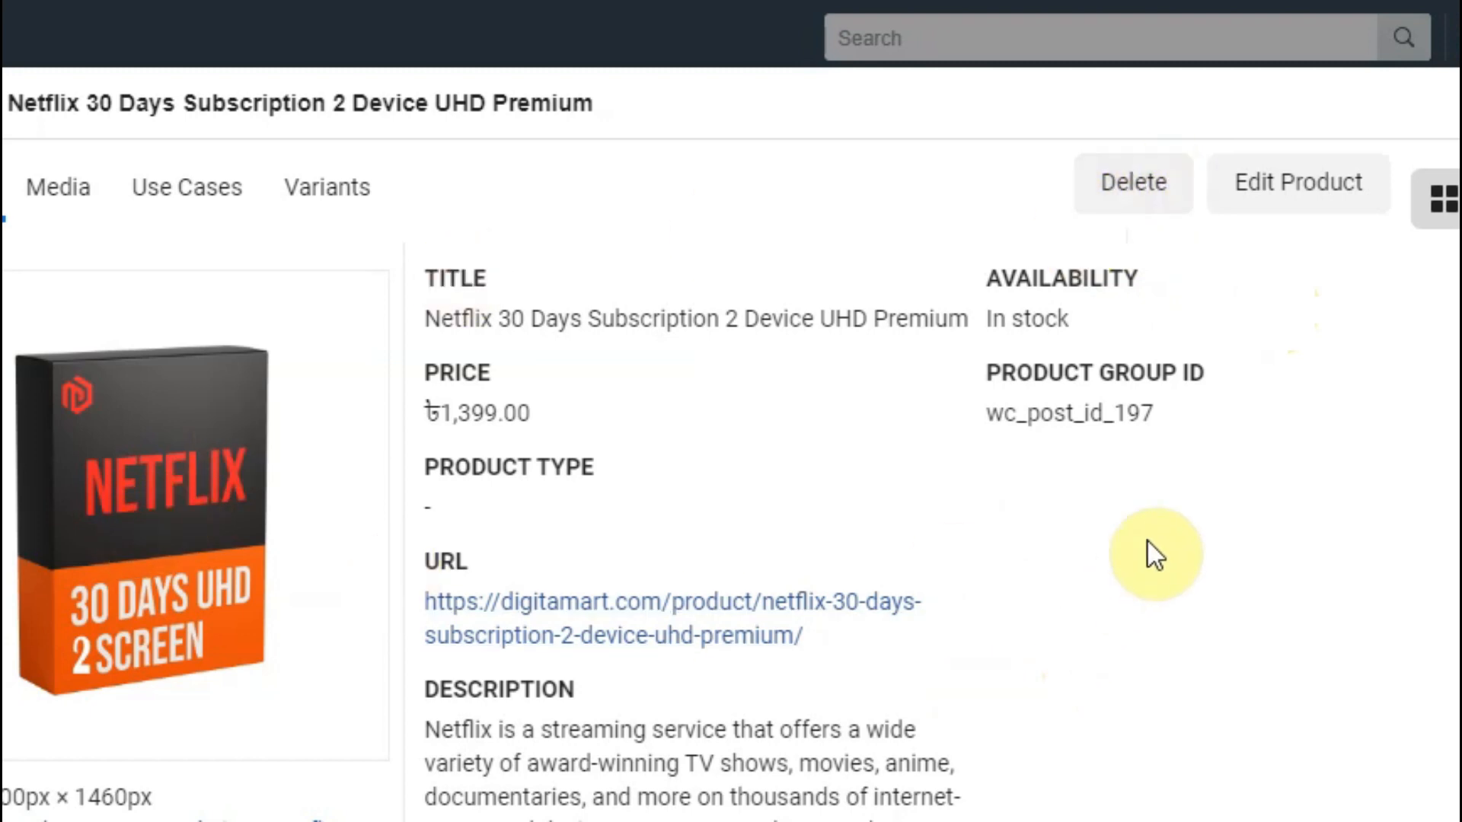
Step: Delete the Netflix 30 Days Subscription 2 Device UHD Premium product and confirm permanent deletion
{"action": "left_click", "coordinate": [1132, 181]}
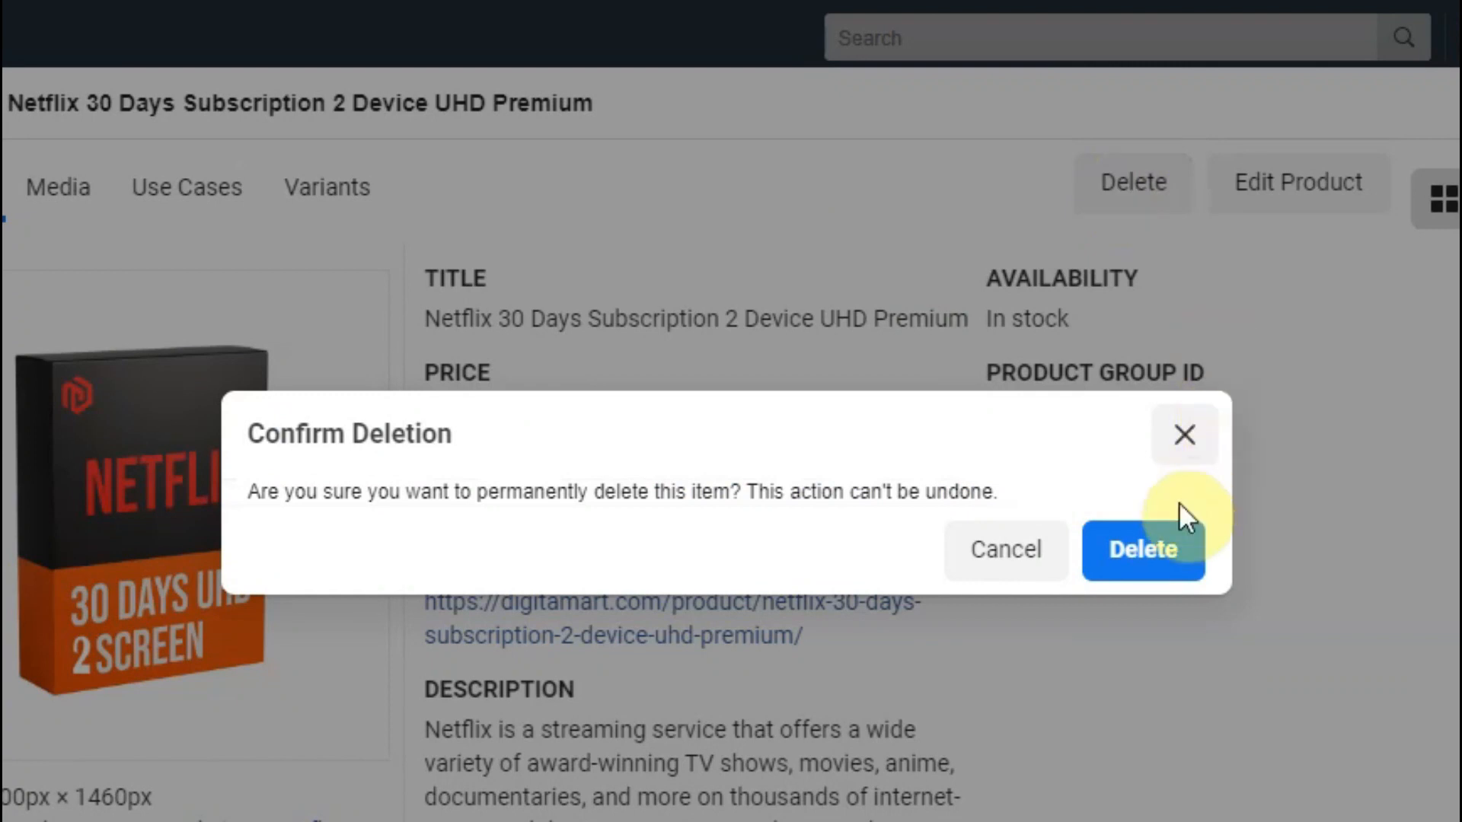
{"action": "left_click", "coordinate": [1142, 550]}
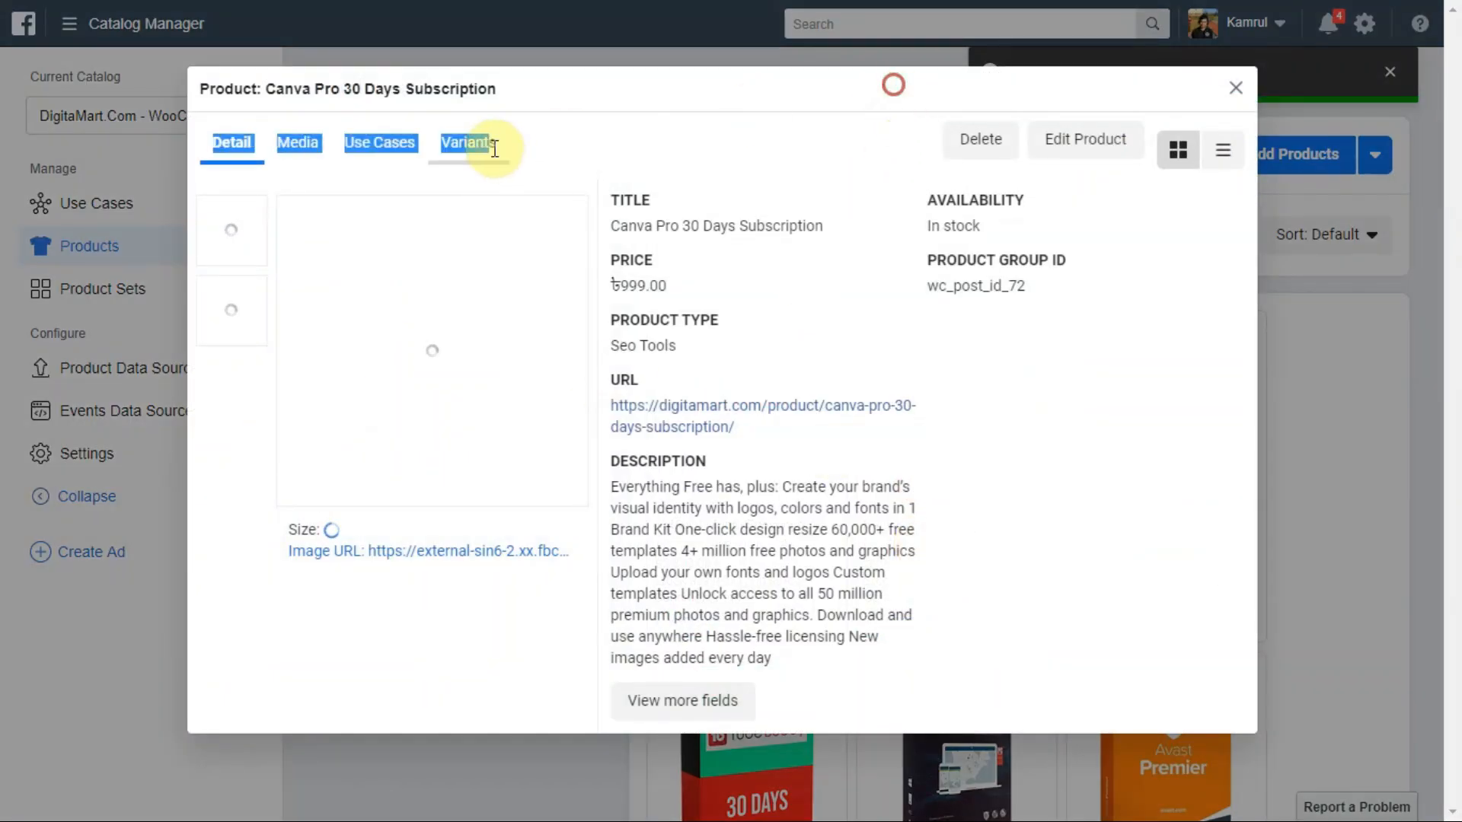
Step: Delete Canva Pro 30 Days and Netflix 3 Month Subscription, confirming each, leaving 6 products
{"action": "left_click", "coordinate": [979, 138]}
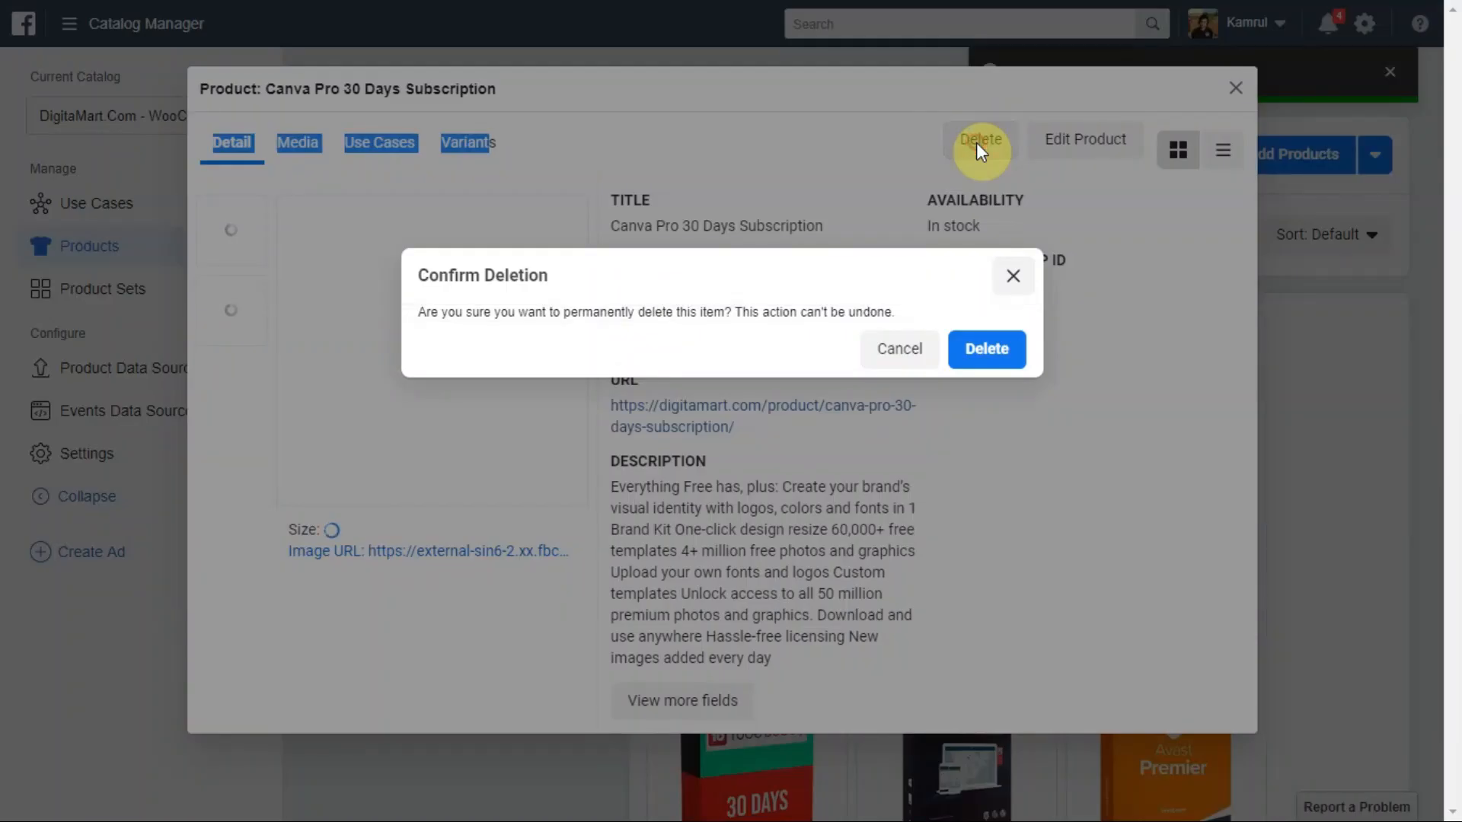
{"action": "left_click", "coordinate": [986, 349]}
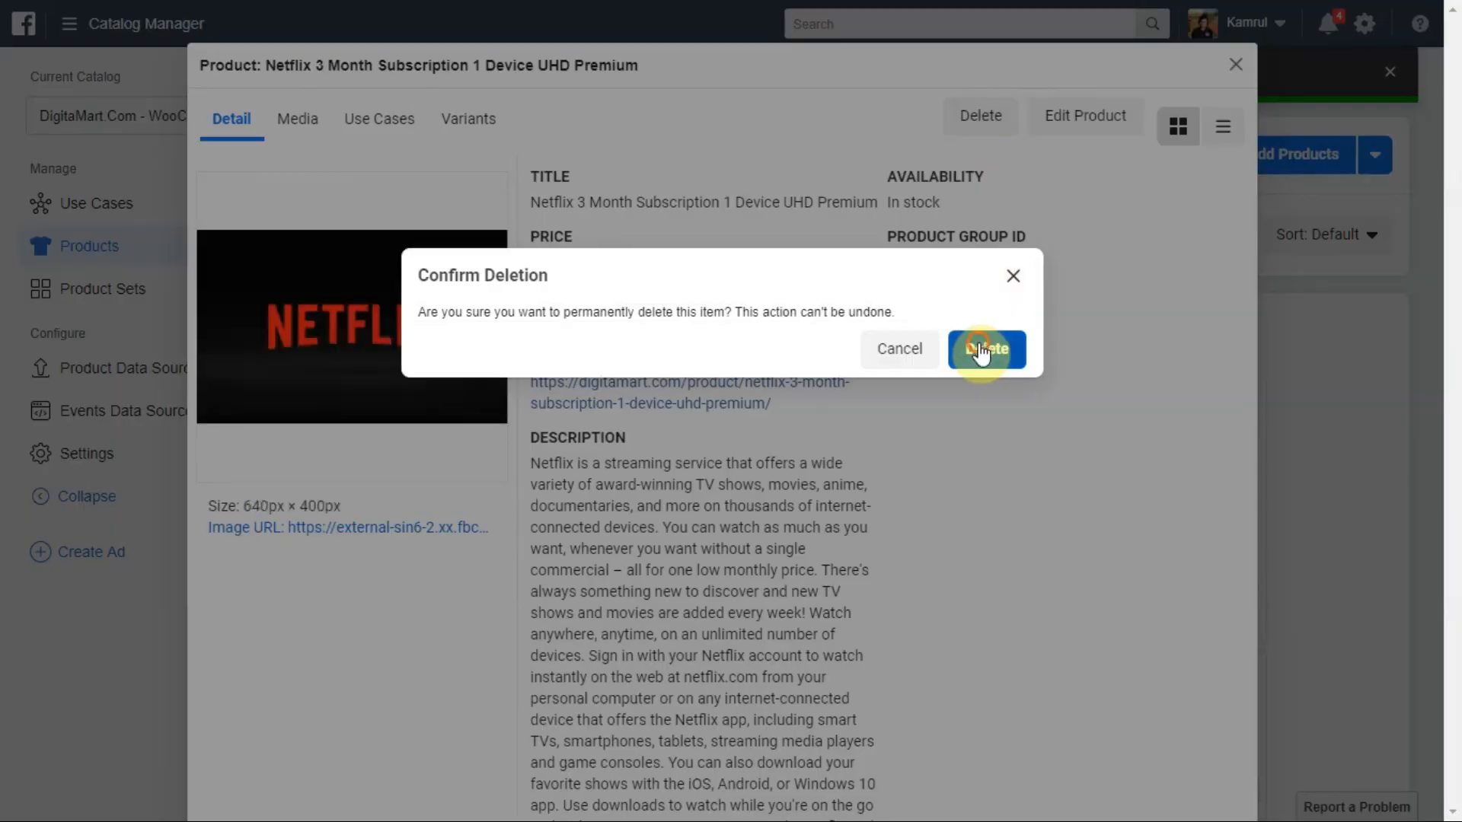
{"action": "left_click", "coordinate": [985, 349]}
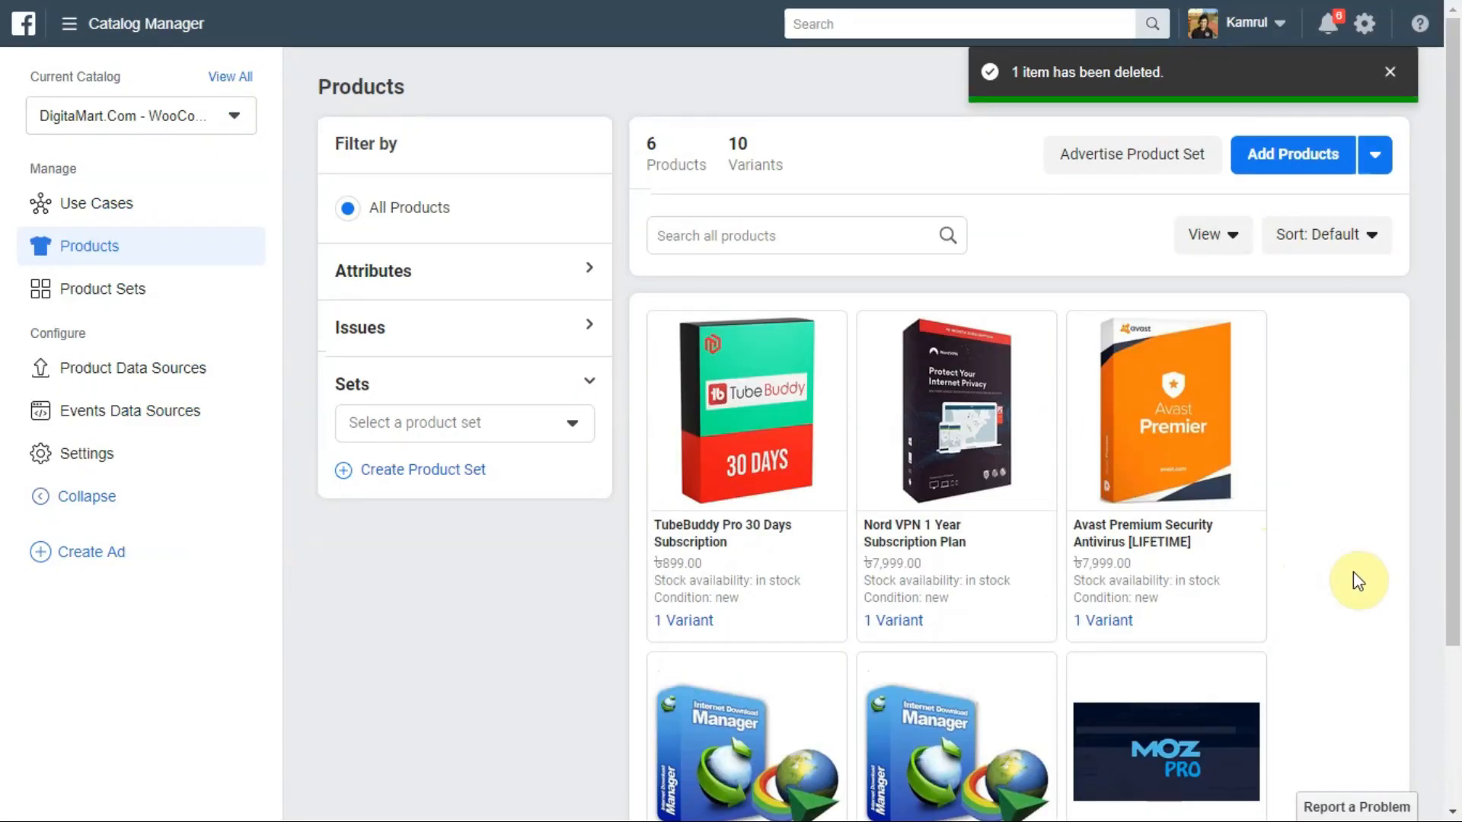